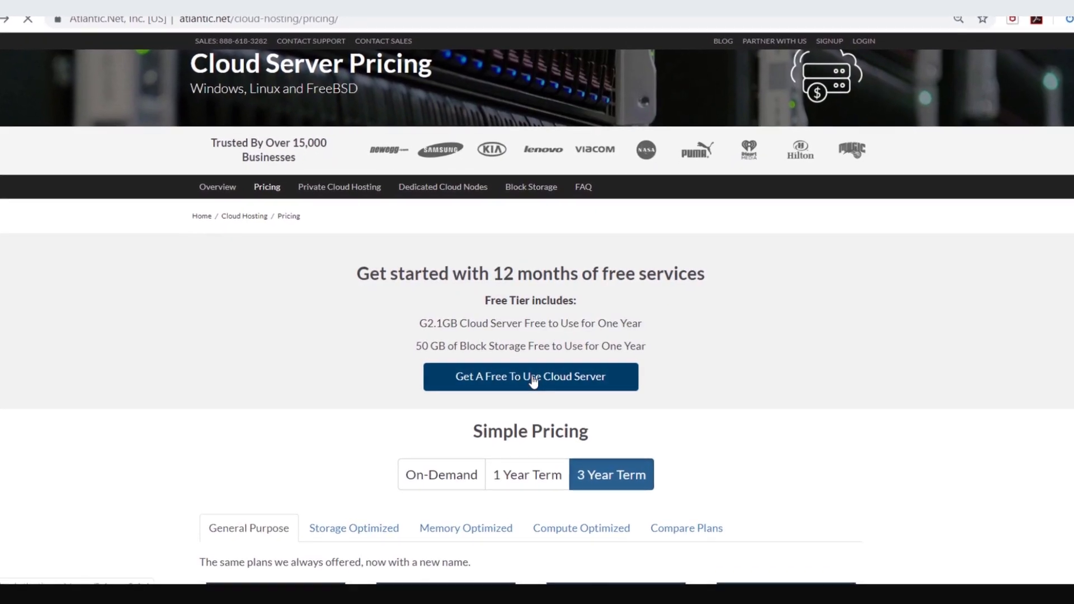
Open the 'Get A Free To Use Cloud Server' signup page
click(531, 376)
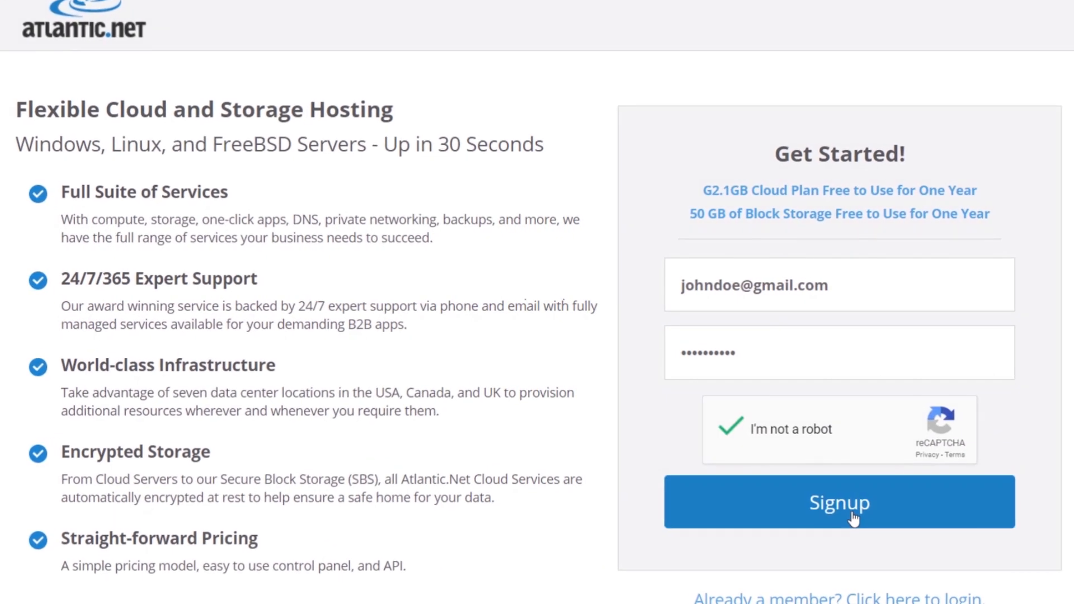
Reopen the free cloud server signup page from the pricing page
click(840, 501)
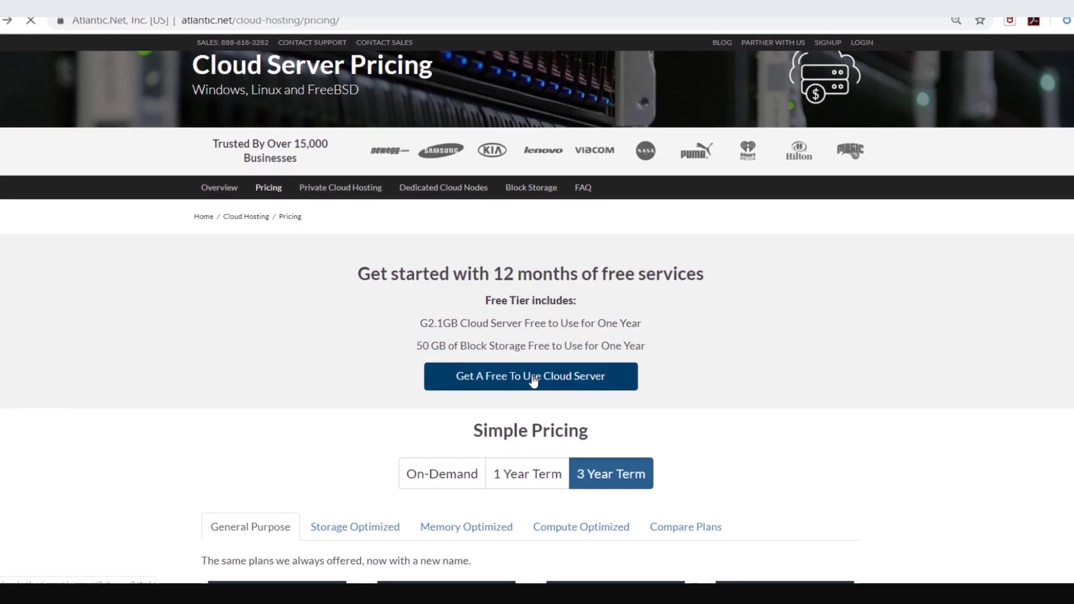
click(531, 377)
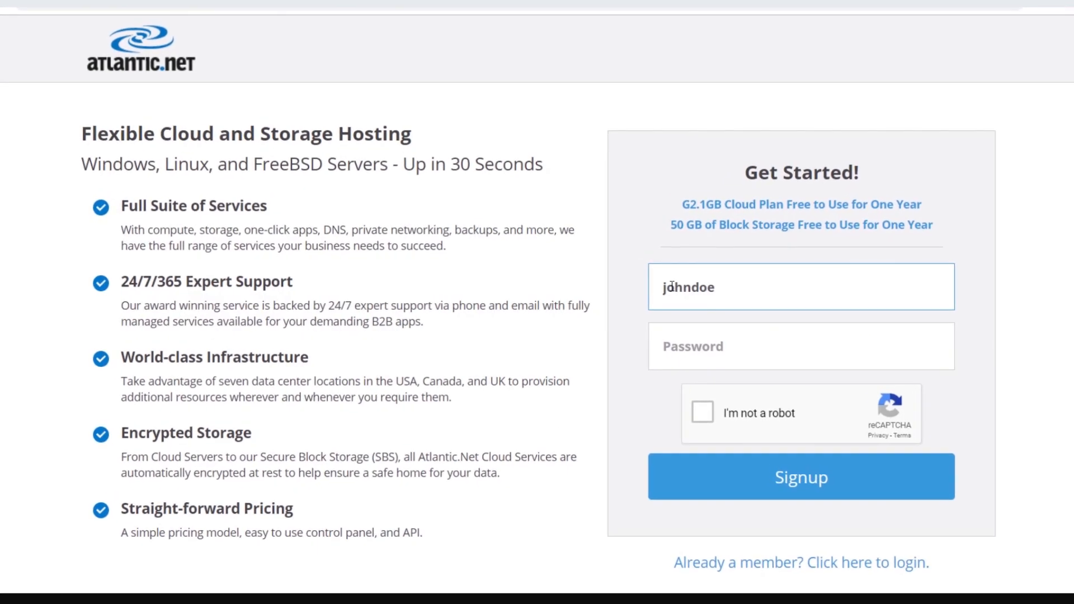